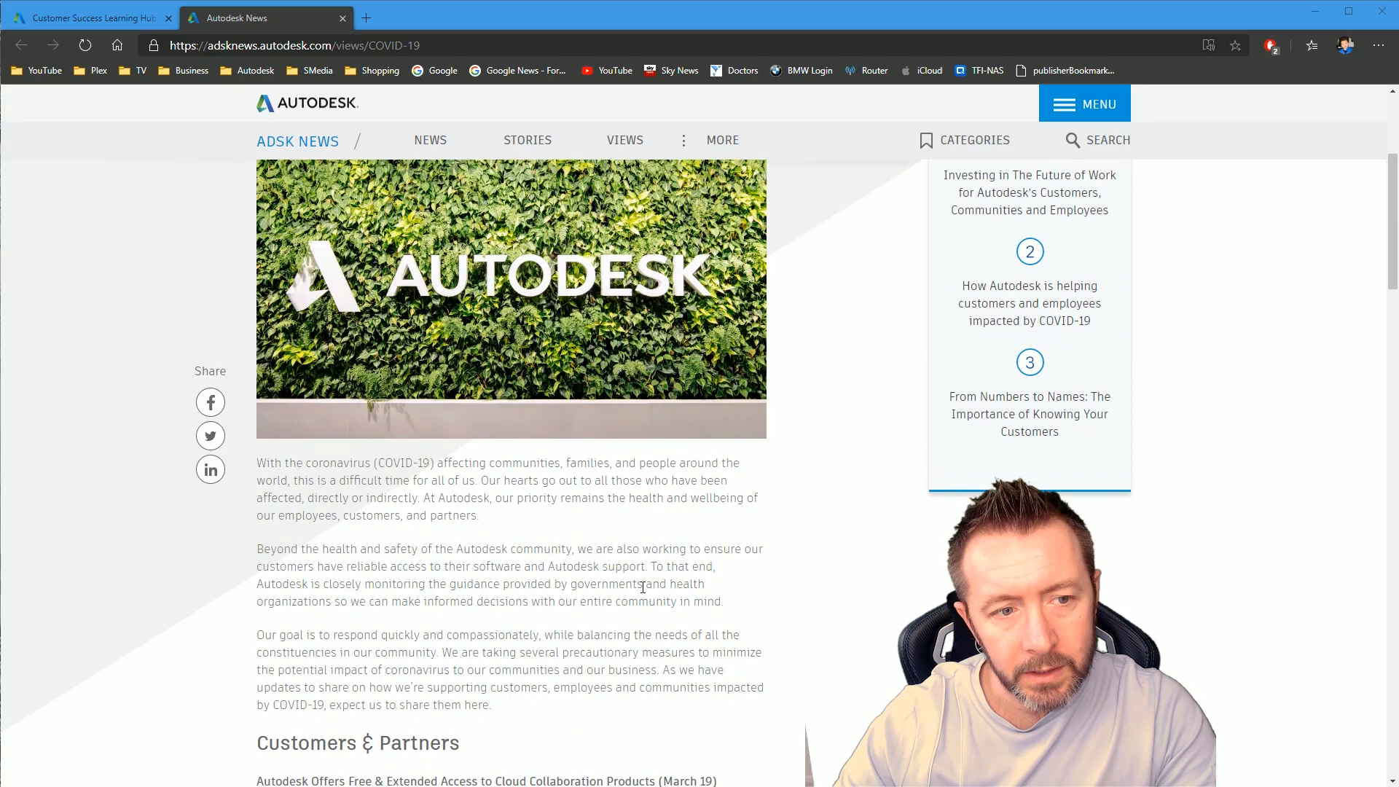
# Scroll the Autodesk COVID-19 article down to the Customers & Partners free cloud collaboration offer.
pyautogui.click(1029, 302)
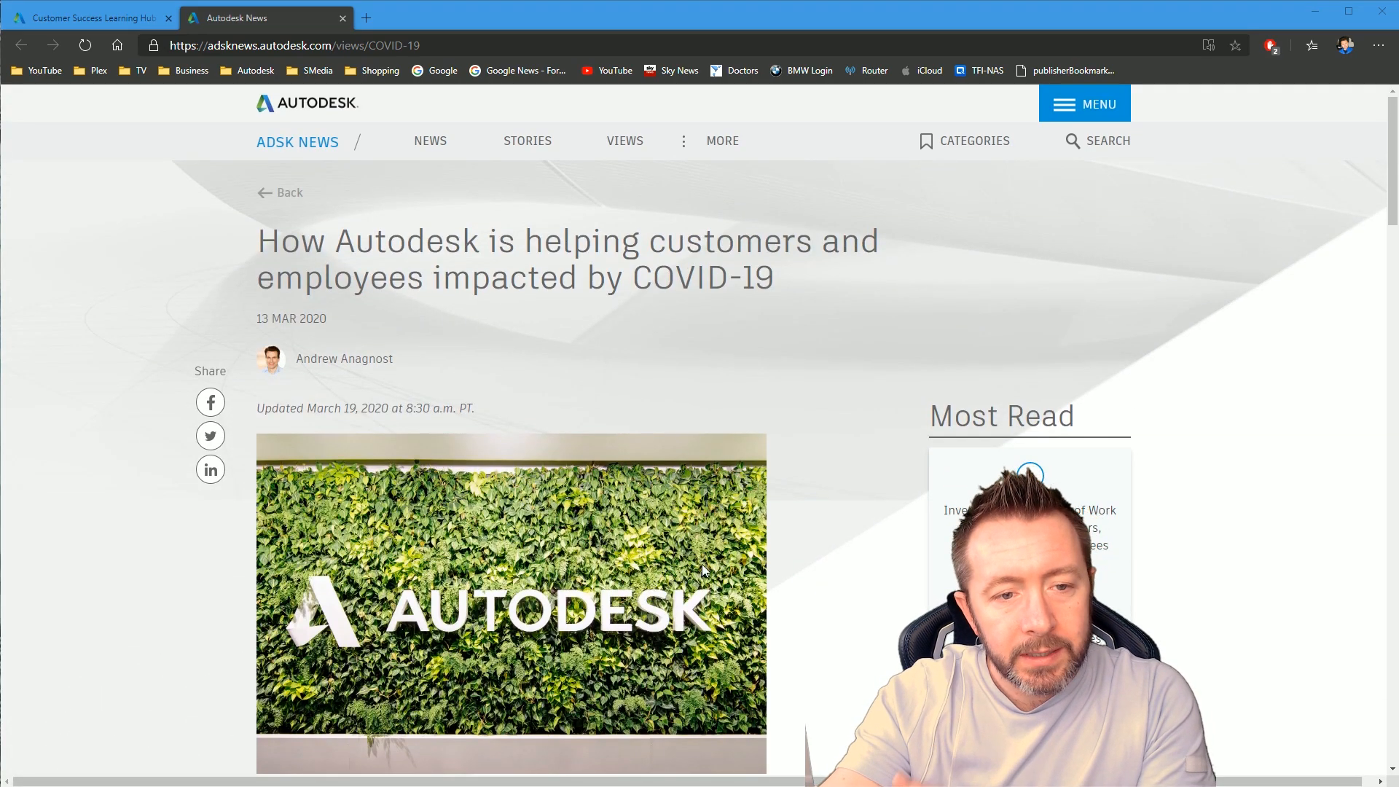
pyautogui.scroll(-3)
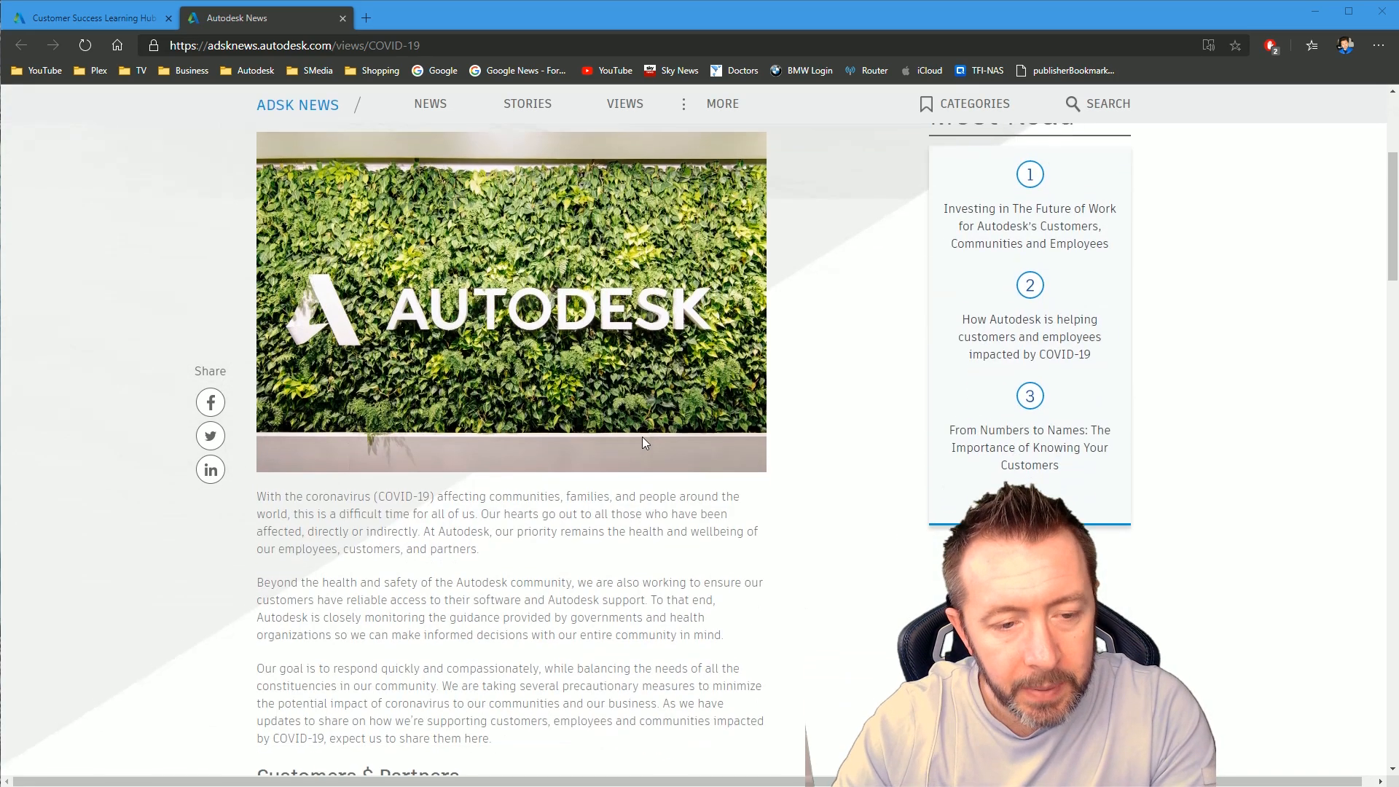
pyautogui.scroll(-3)
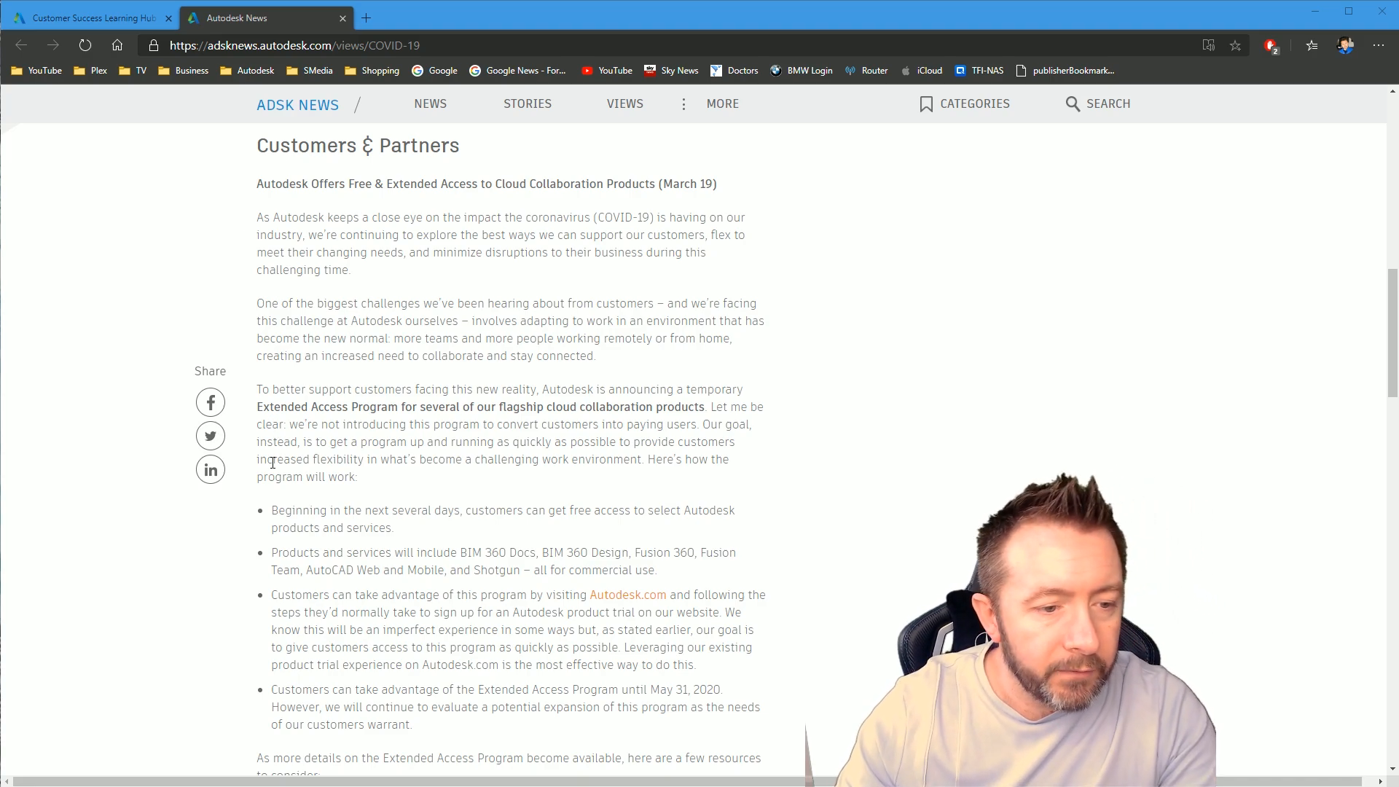
pyautogui.moveTo(271, 509); pyautogui.dragTo(428, 510)
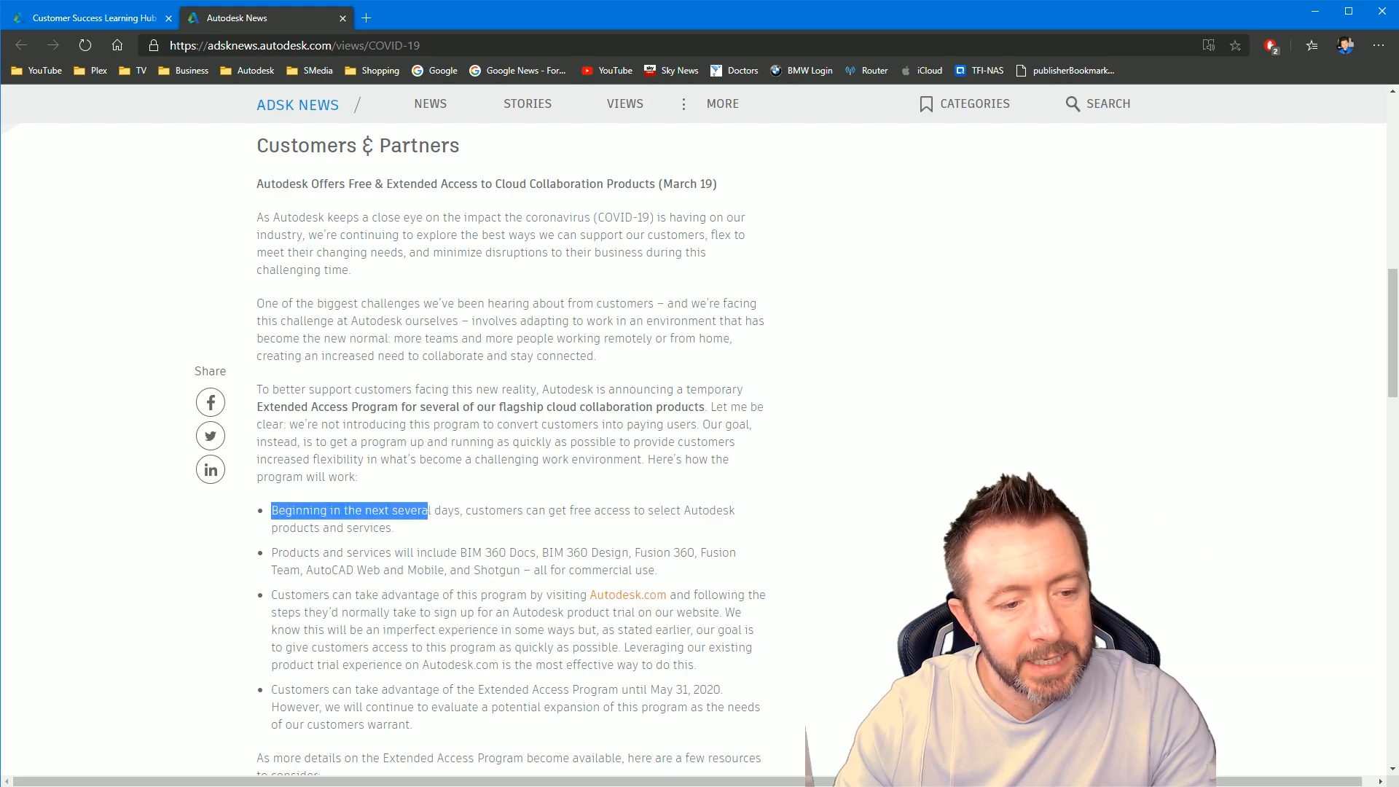
pyautogui.moveTo(426, 510); pyautogui.dragTo(395, 528)
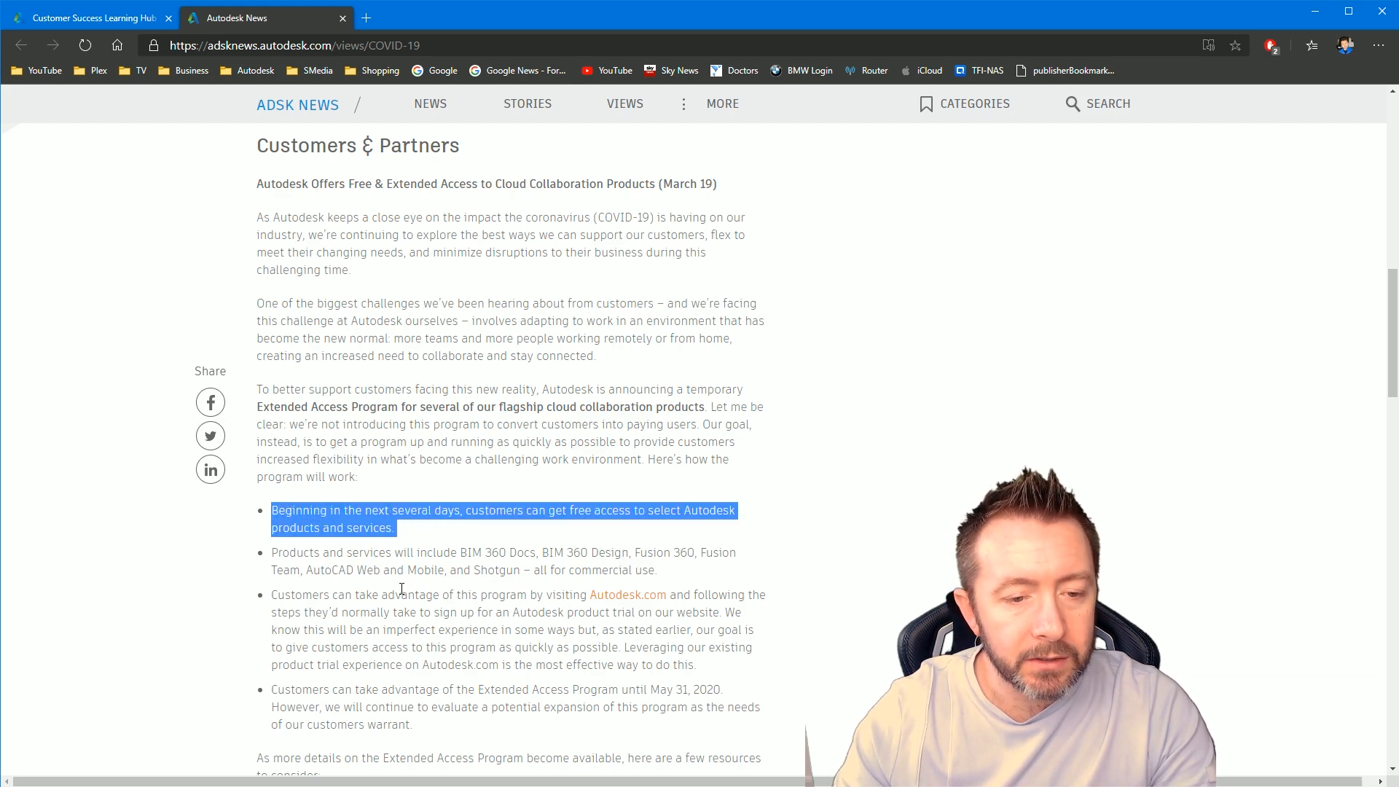
pyautogui.moveTo(403, 586)
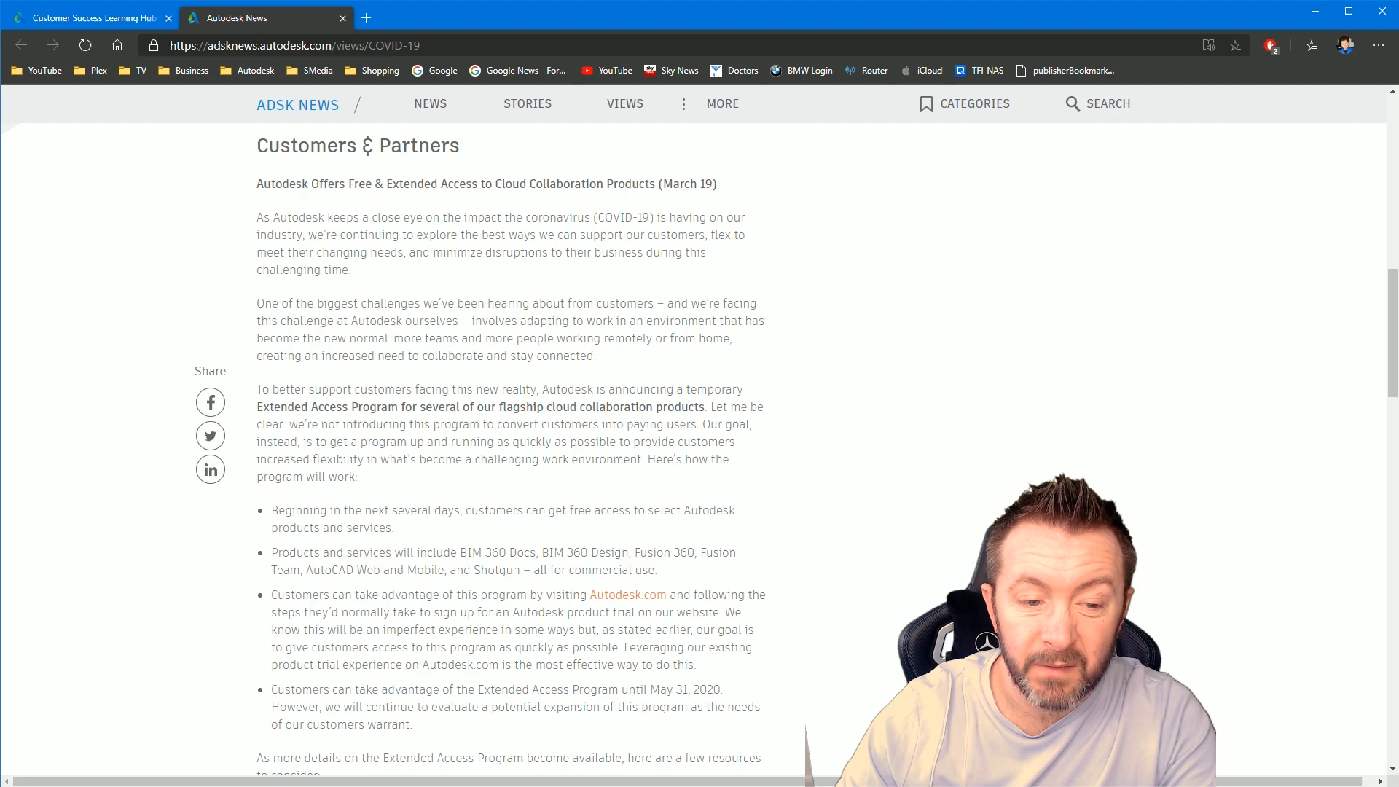
pyautogui.doubleClick(496, 570)
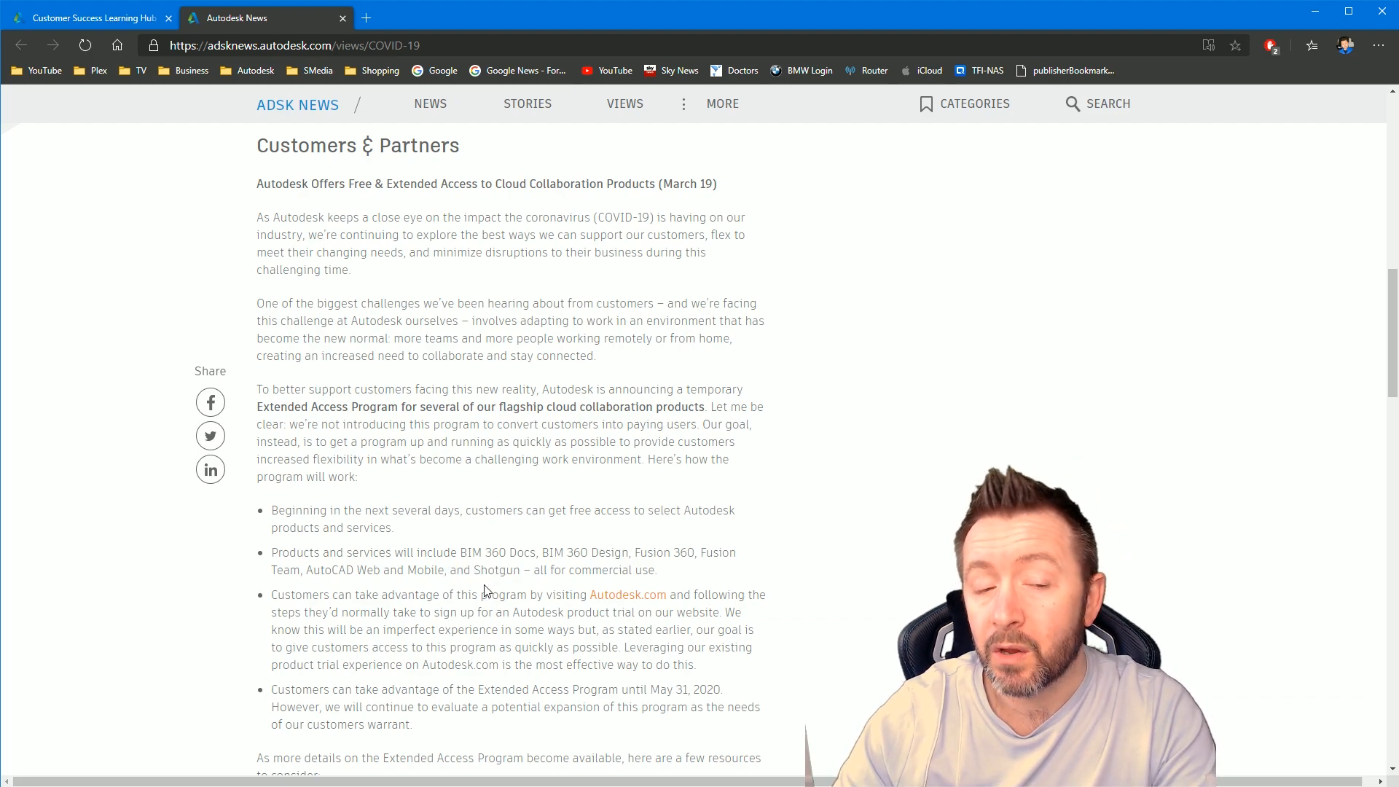
pyautogui.doubleClick(501, 570)
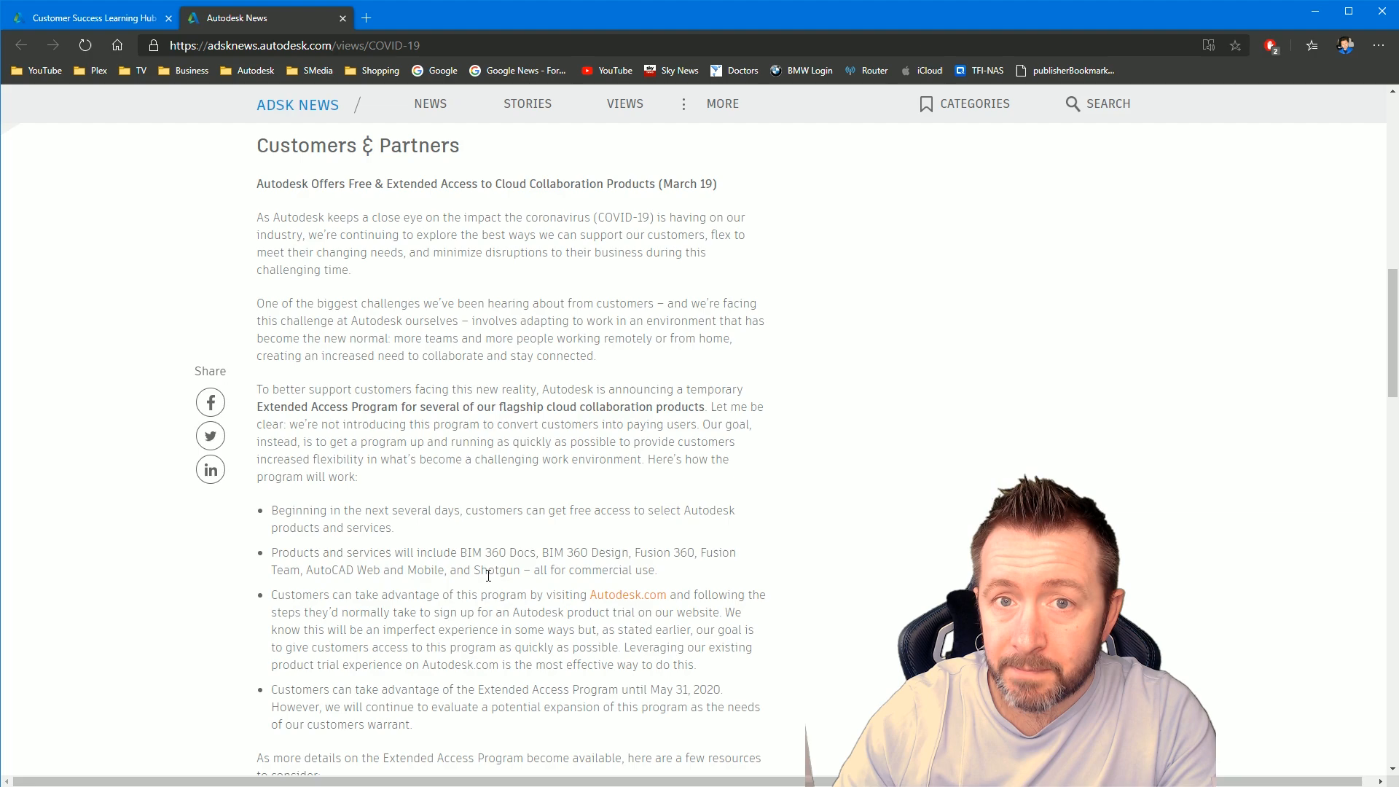
pyautogui.moveTo(422, 552); pyautogui.dragTo(485, 570)
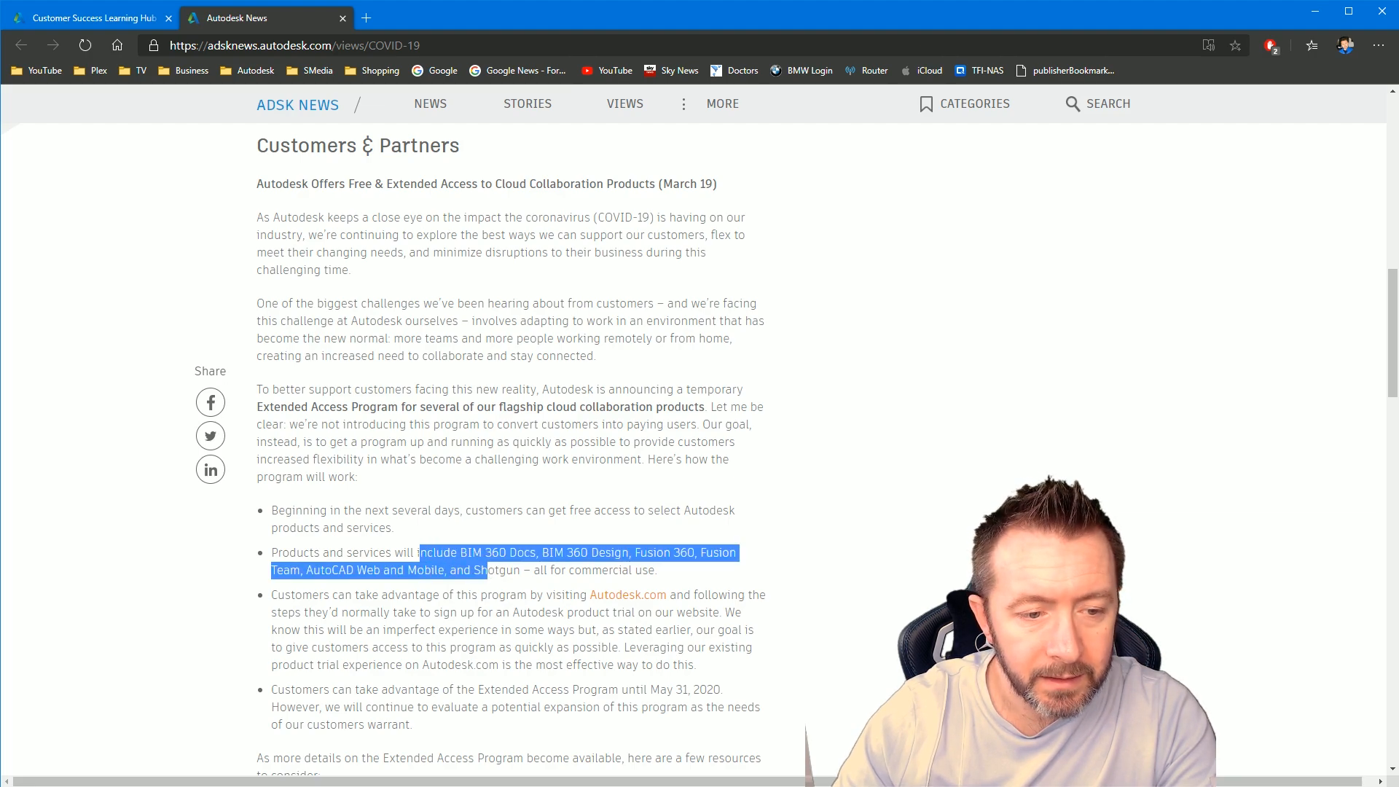
pyautogui.click(282, 548)
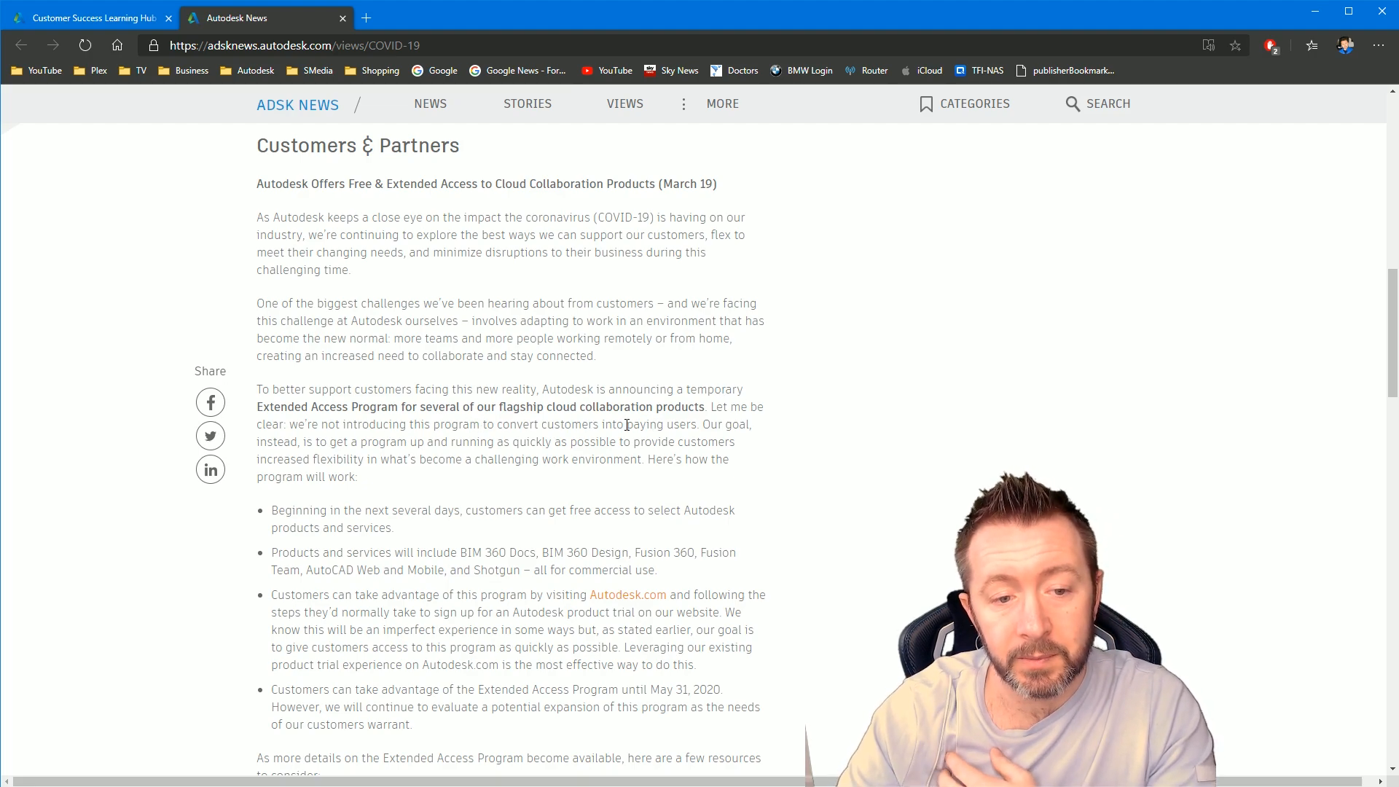
# Highlight the "Let me be clear… paying users" sentence, then scroll the article.
pyautogui.moveTo(711, 407); pyautogui.dragTo(697, 425)
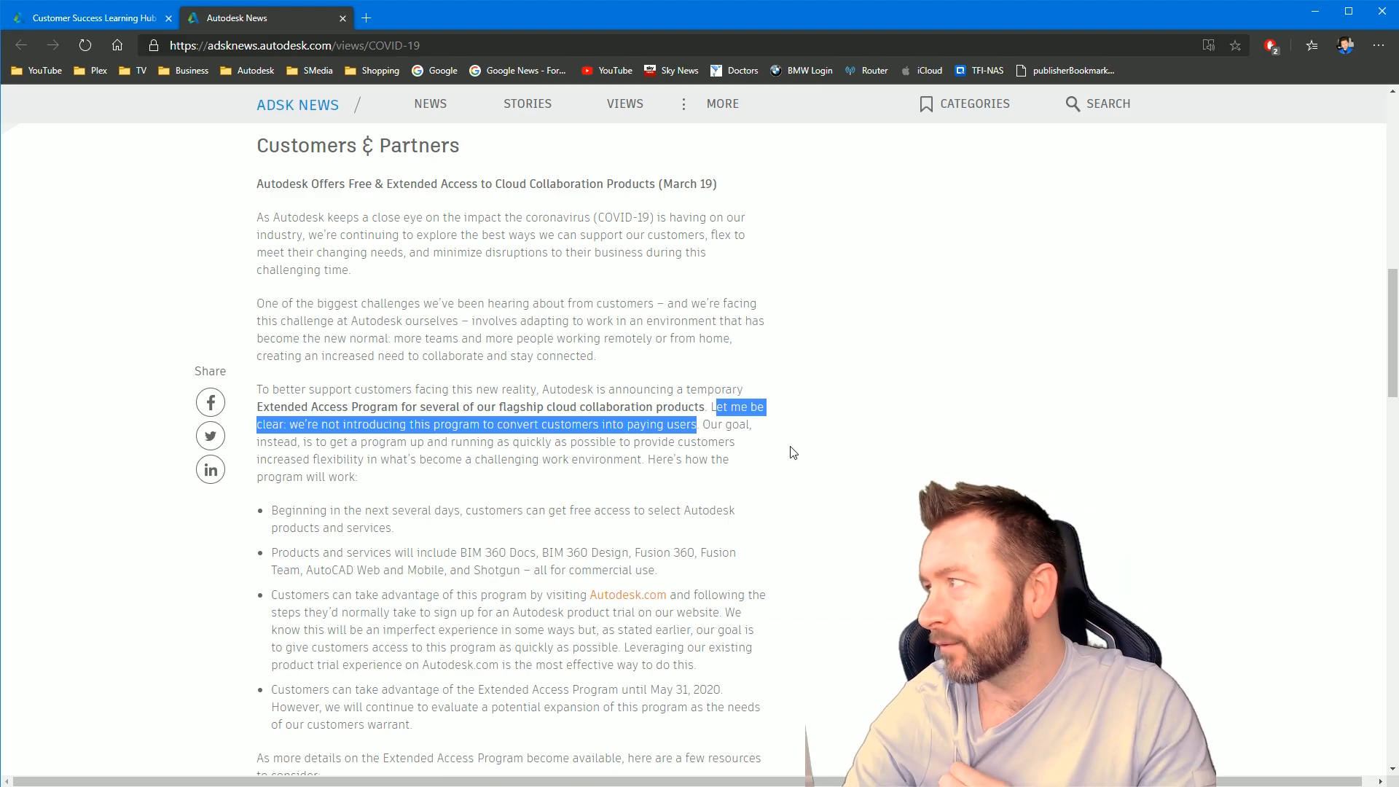
pyautogui.scroll(-3)
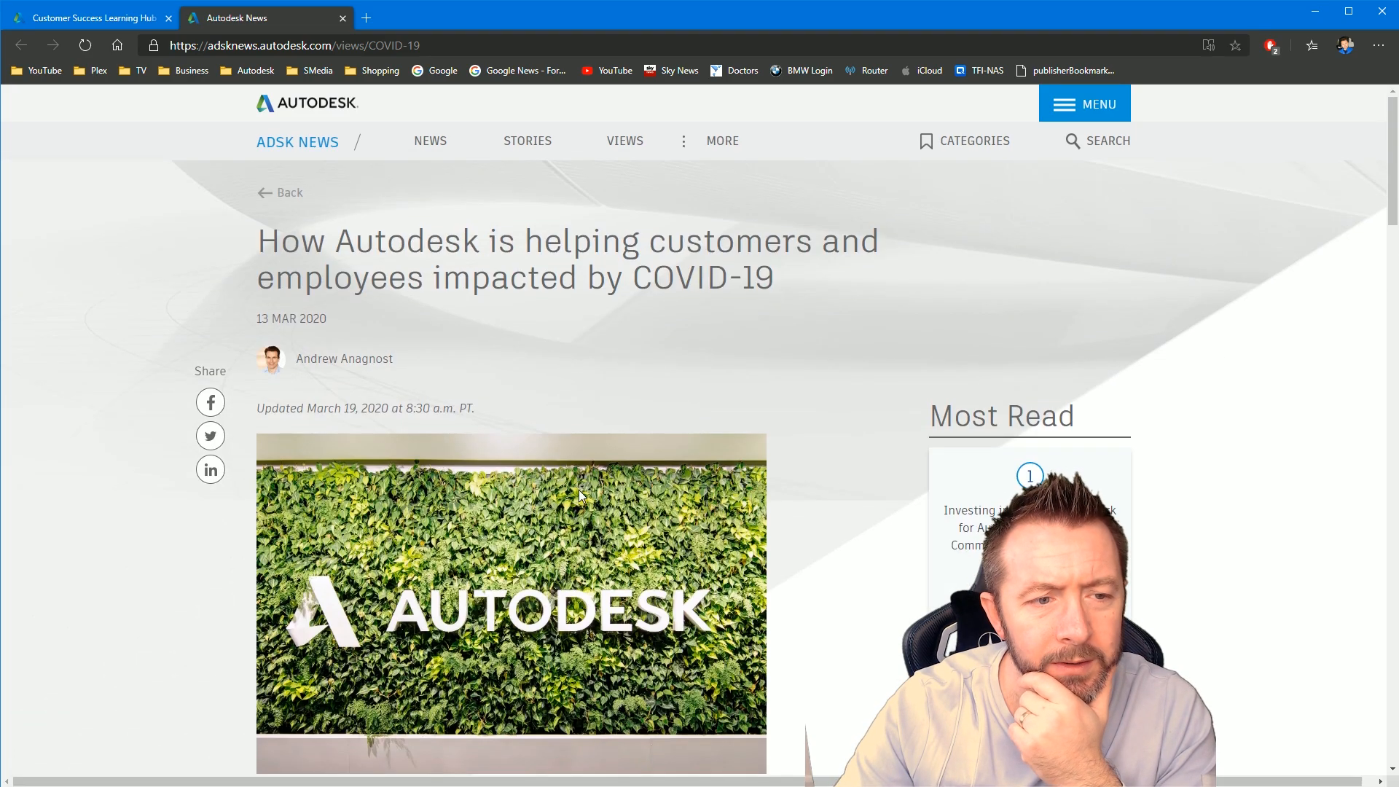
# Scroll through the article to reach the Extended Access Program terms and resource links.
pyautogui.scroll(-3)
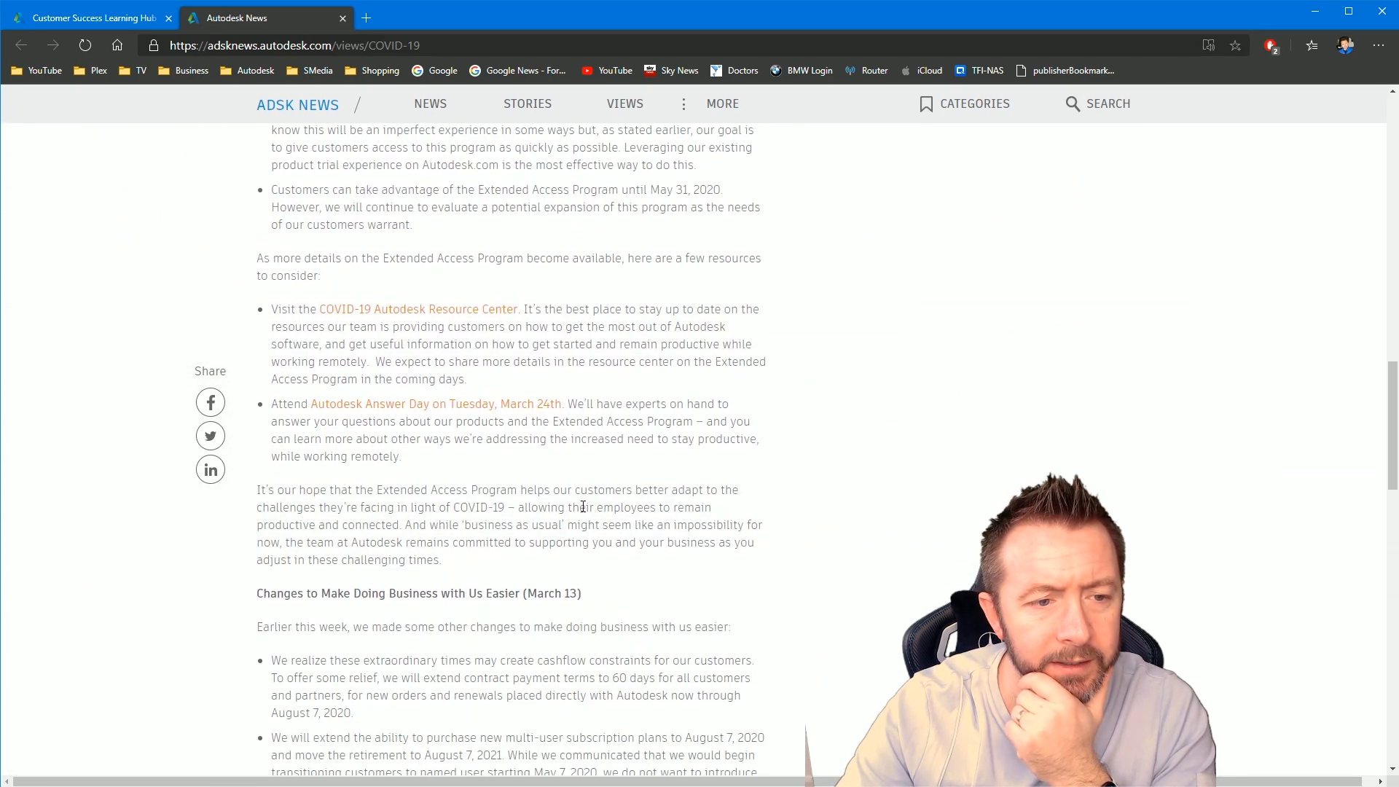
pyautogui.scroll(-3)
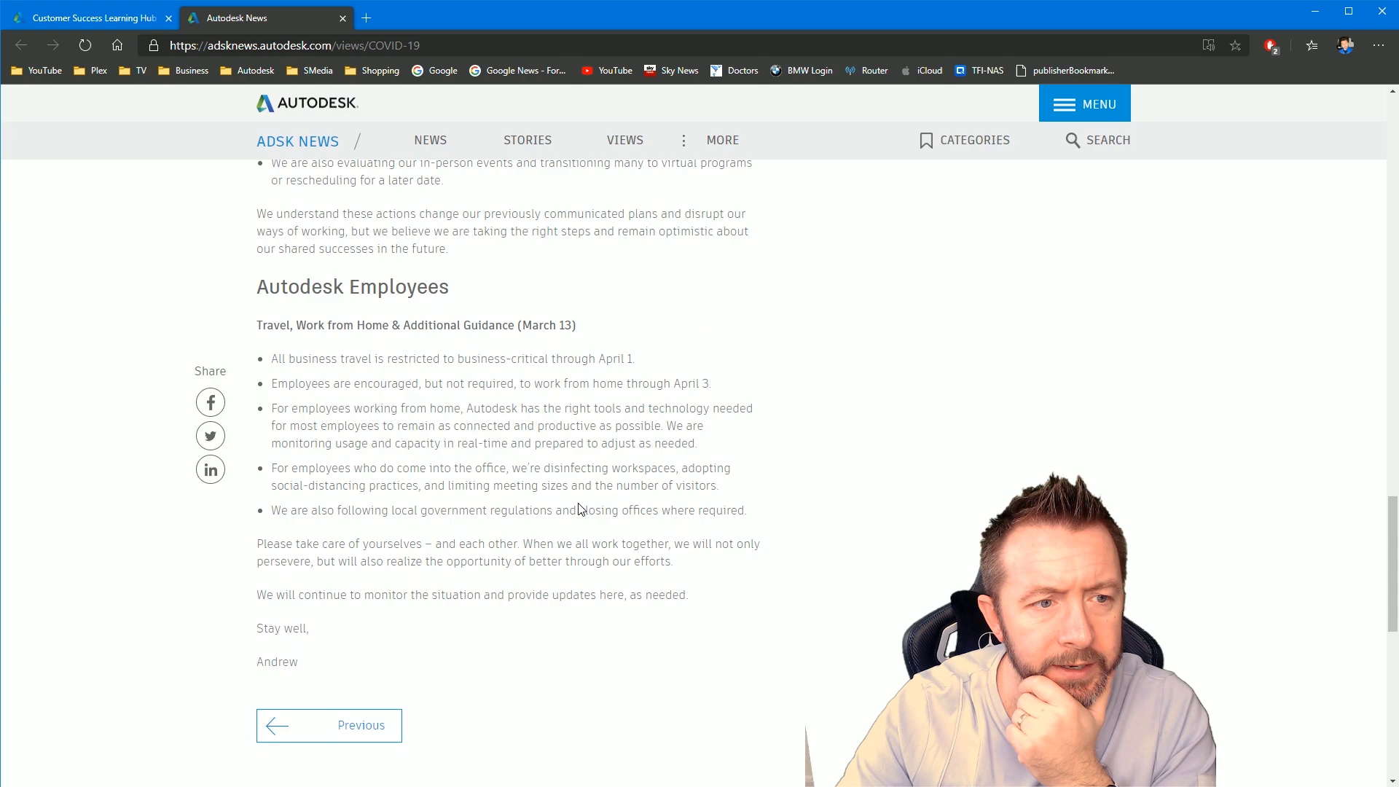
pyautogui.scroll(-3)
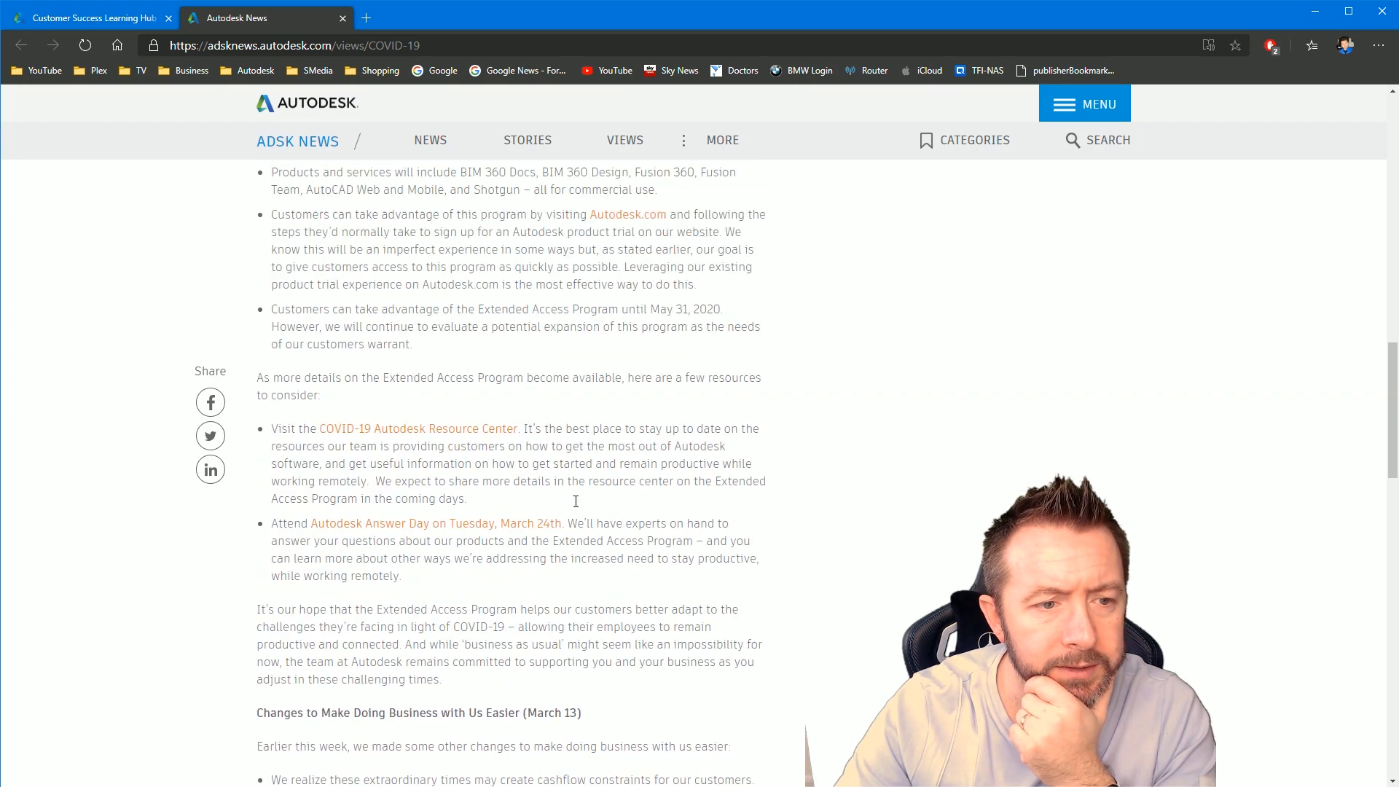
pyautogui.scroll(3)
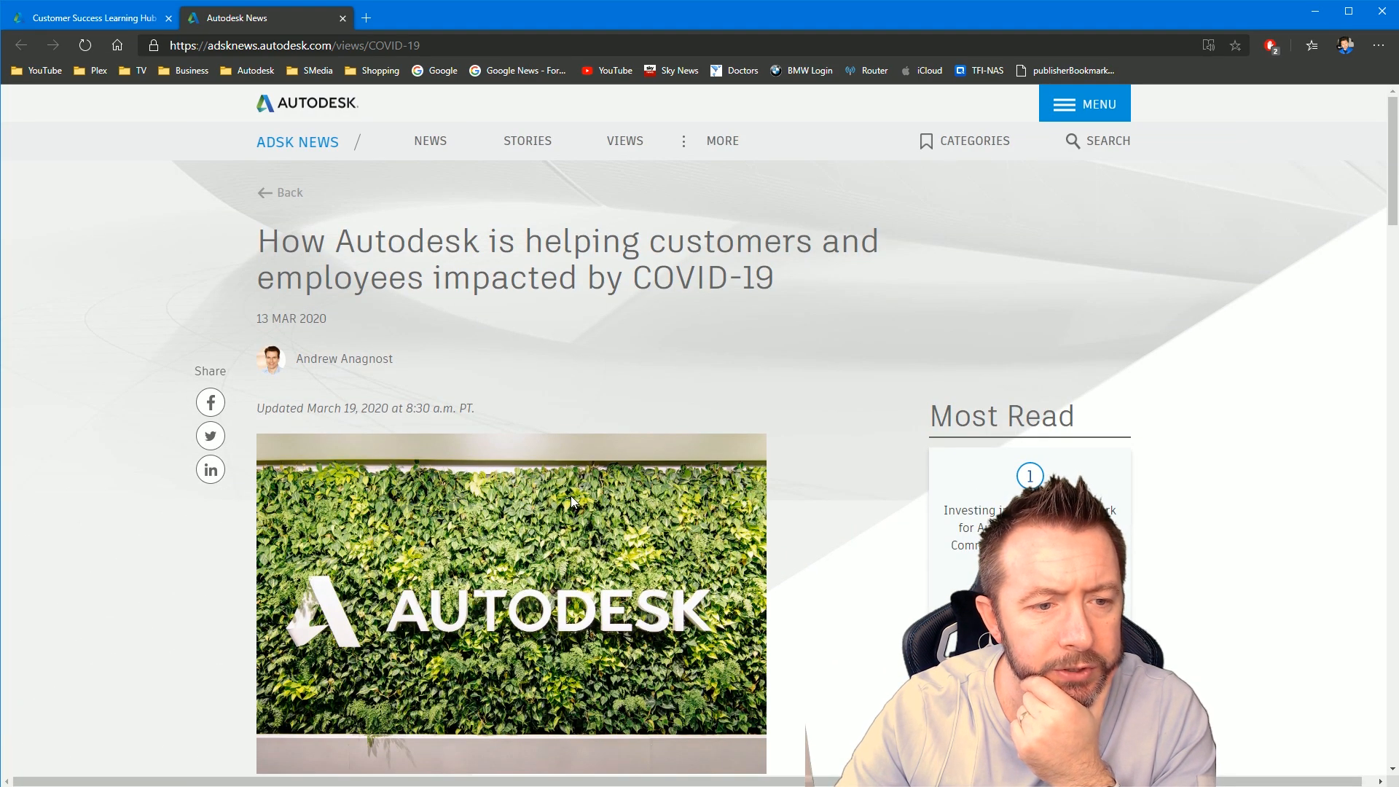
pyautogui.scroll(-3)
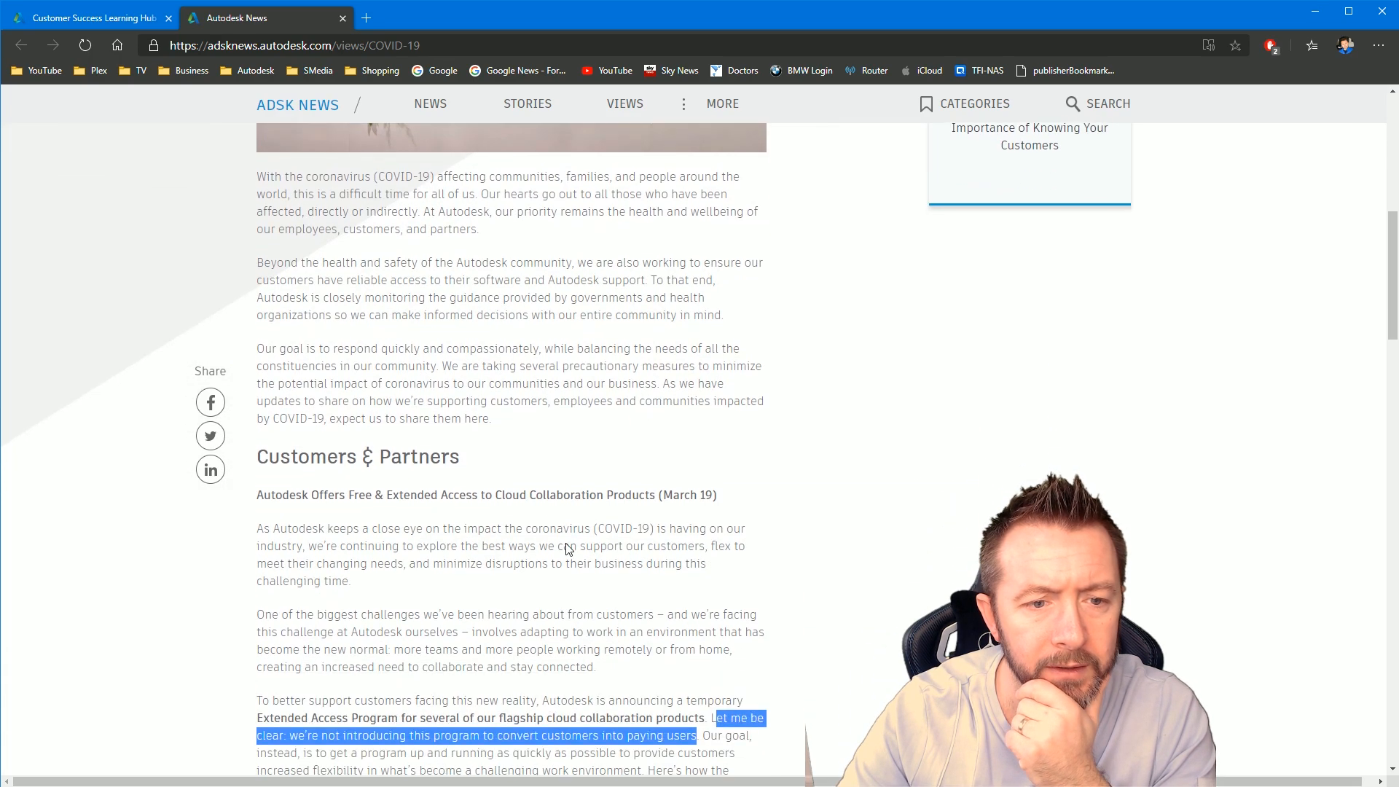
pyautogui.scroll(-3)
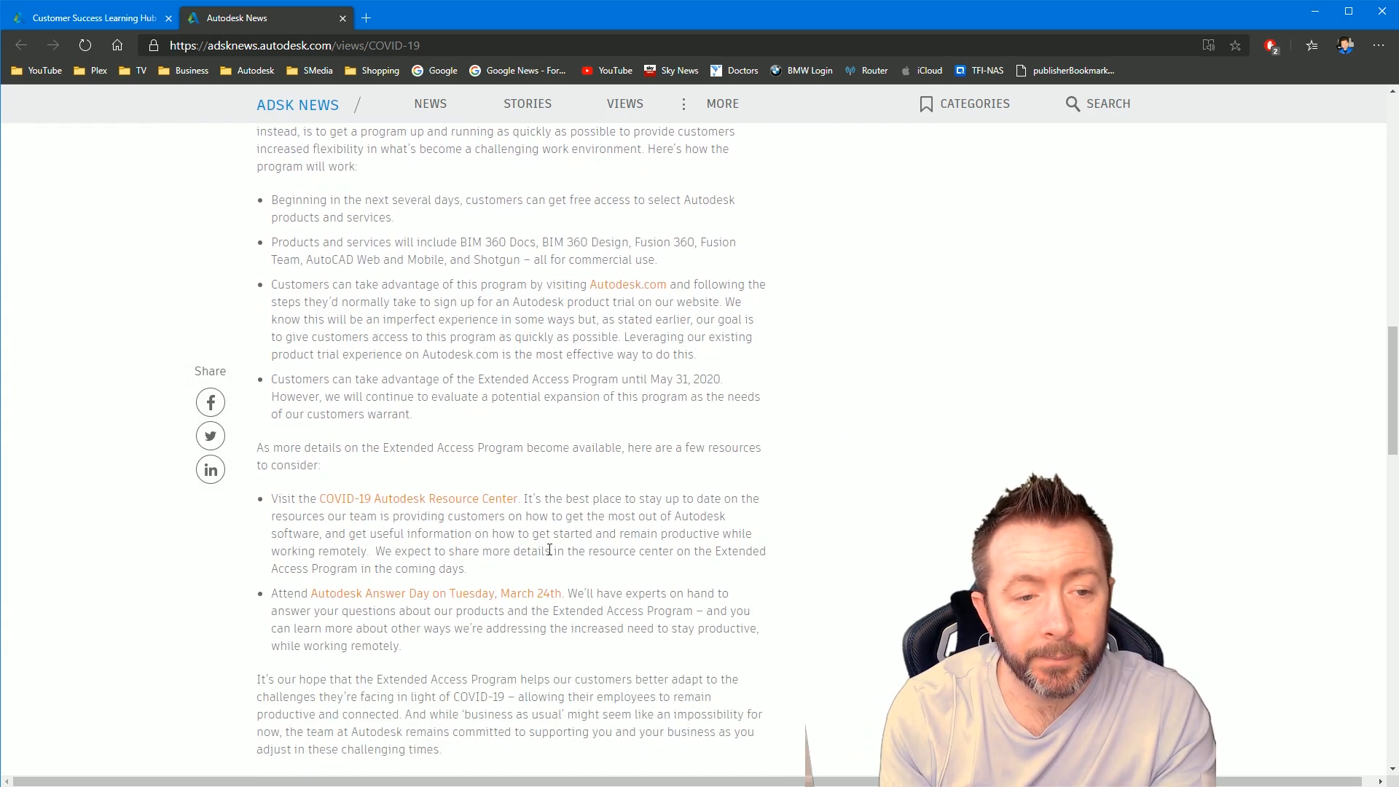